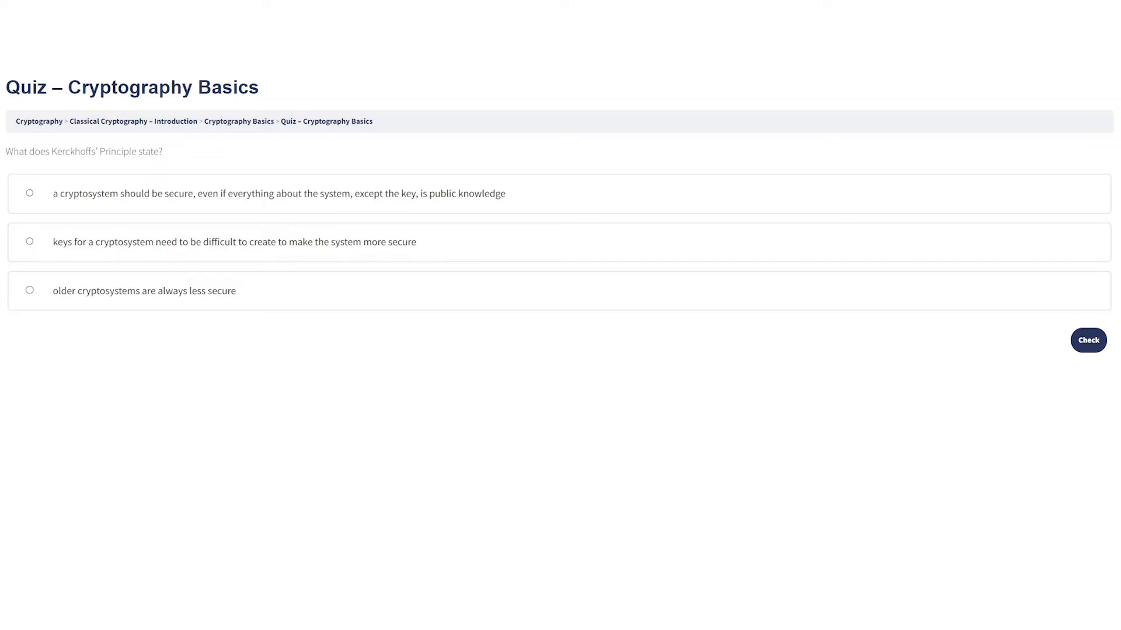
pyautogui.moveTo(264, 222)
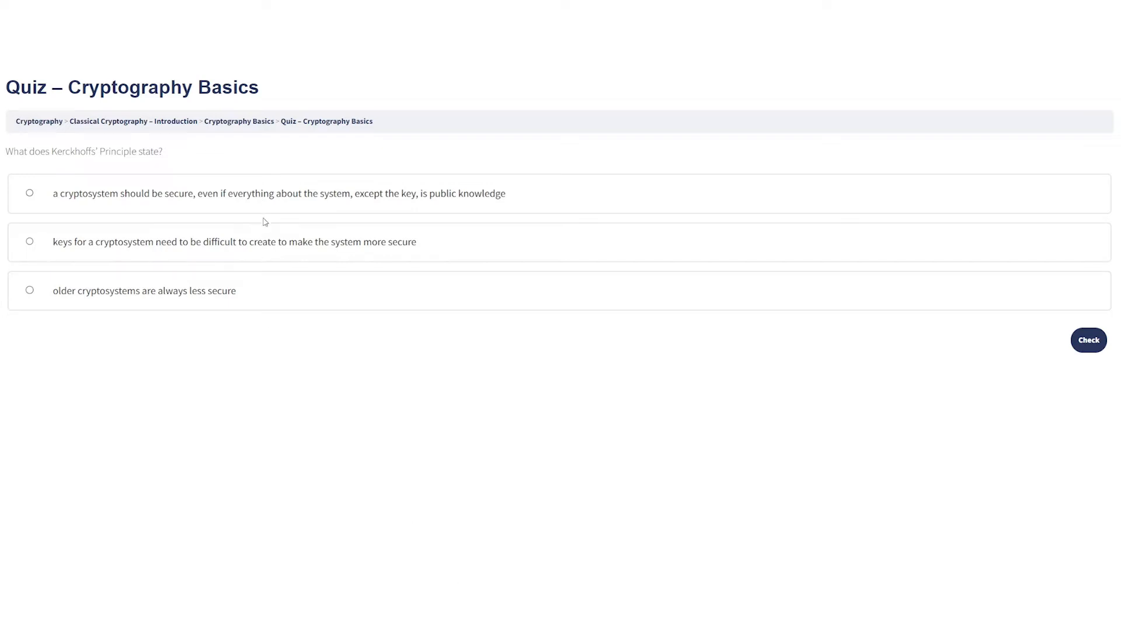
pyautogui.moveTo(235, 293)
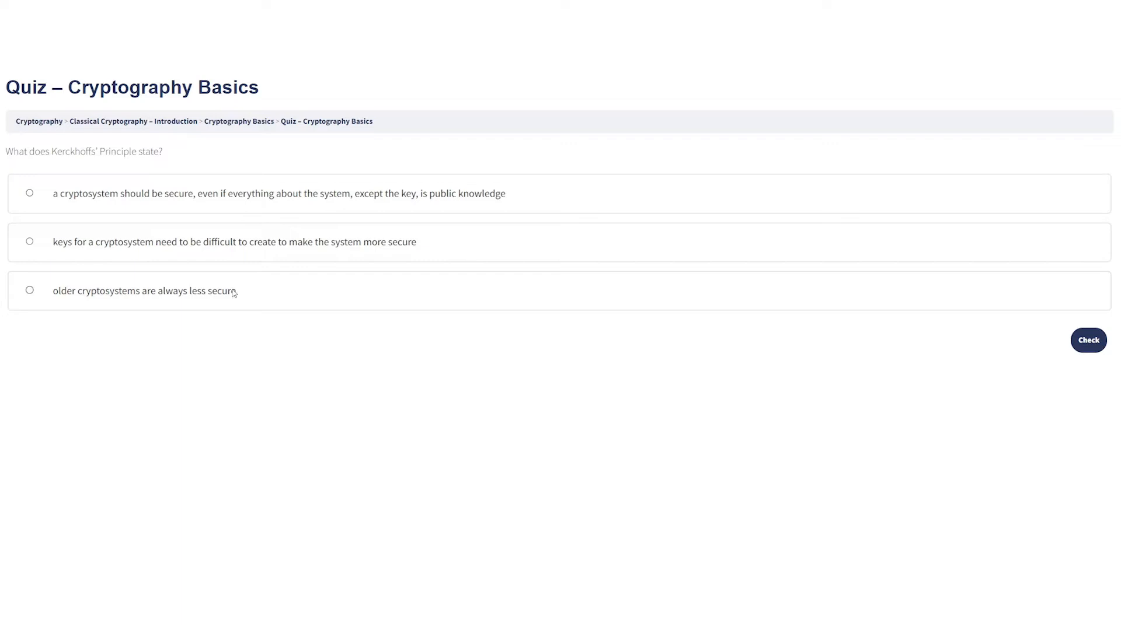
# Choose the 'secure except the key' option, have it checked correct, and advance.
pyautogui.click(29, 192)
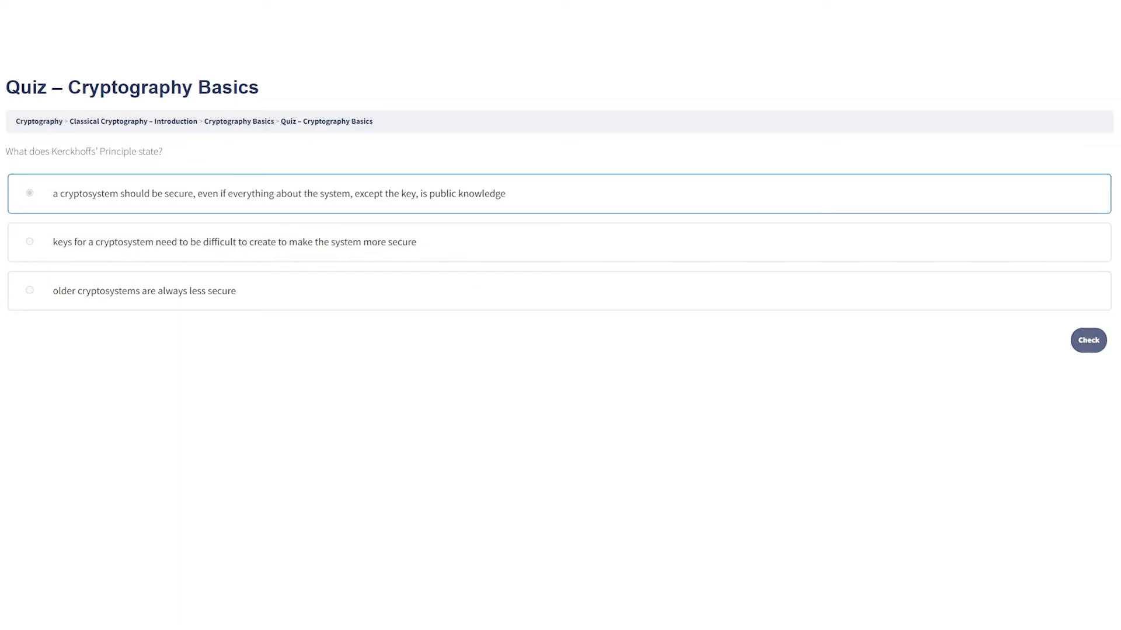
pyautogui.click(1087, 340)
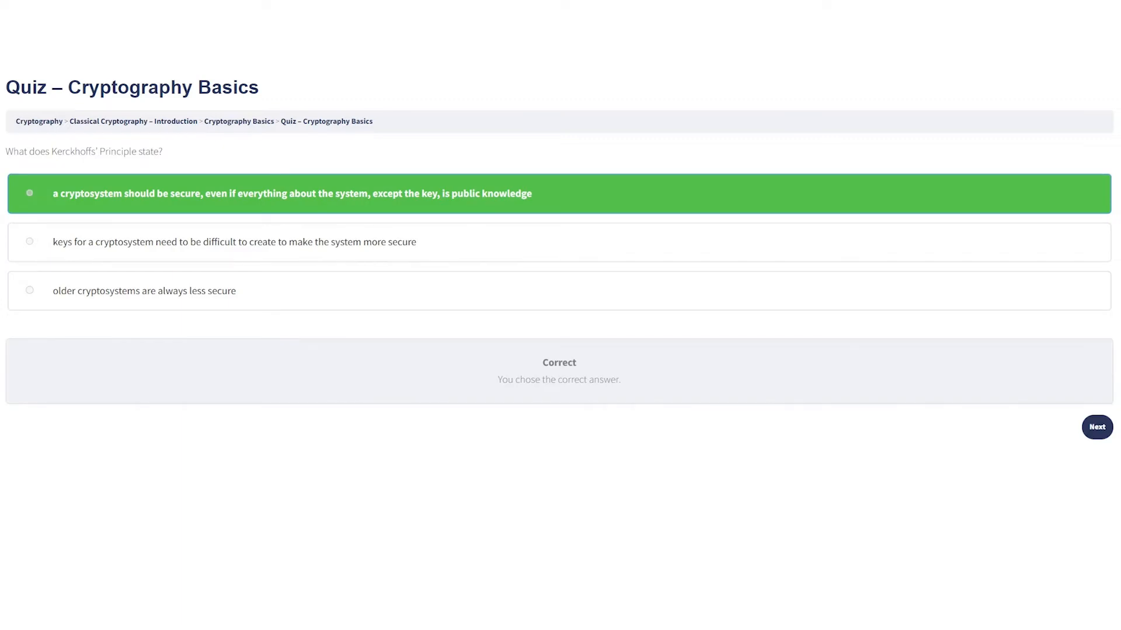
pyautogui.click(1096, 427)
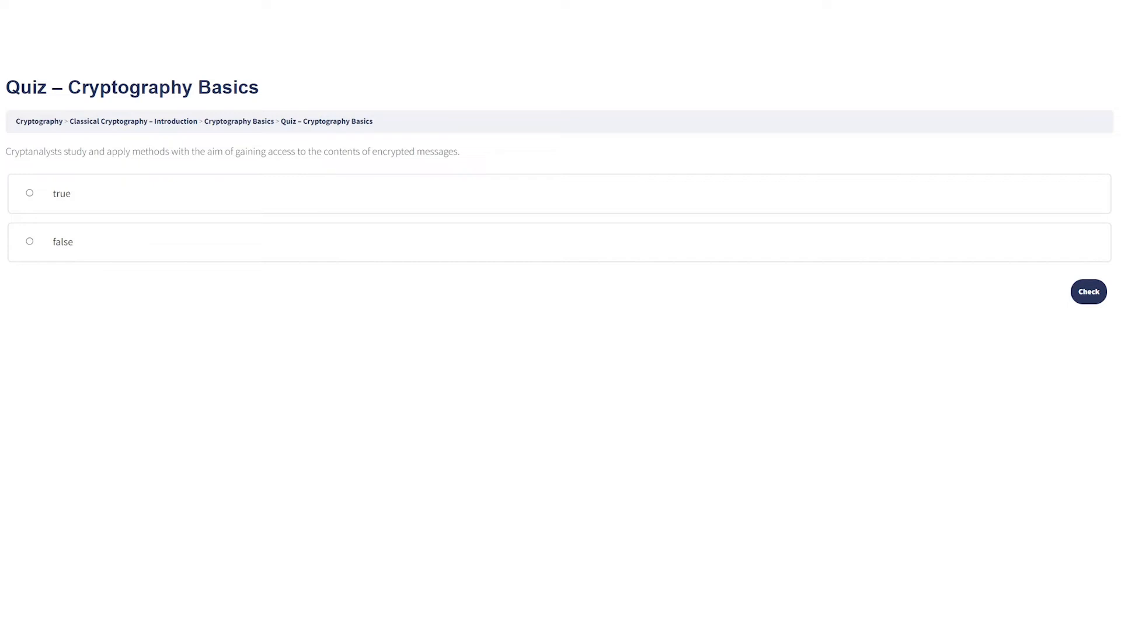
pyautogui.moveTo(399, 585)
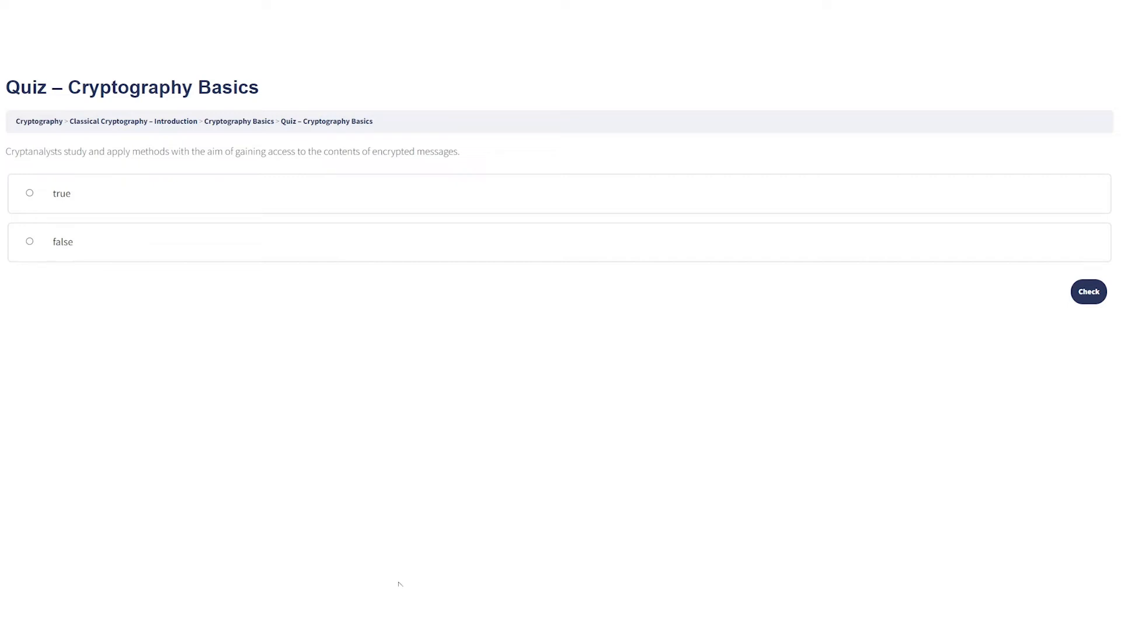
pyautogui.moveTo(65, 243)
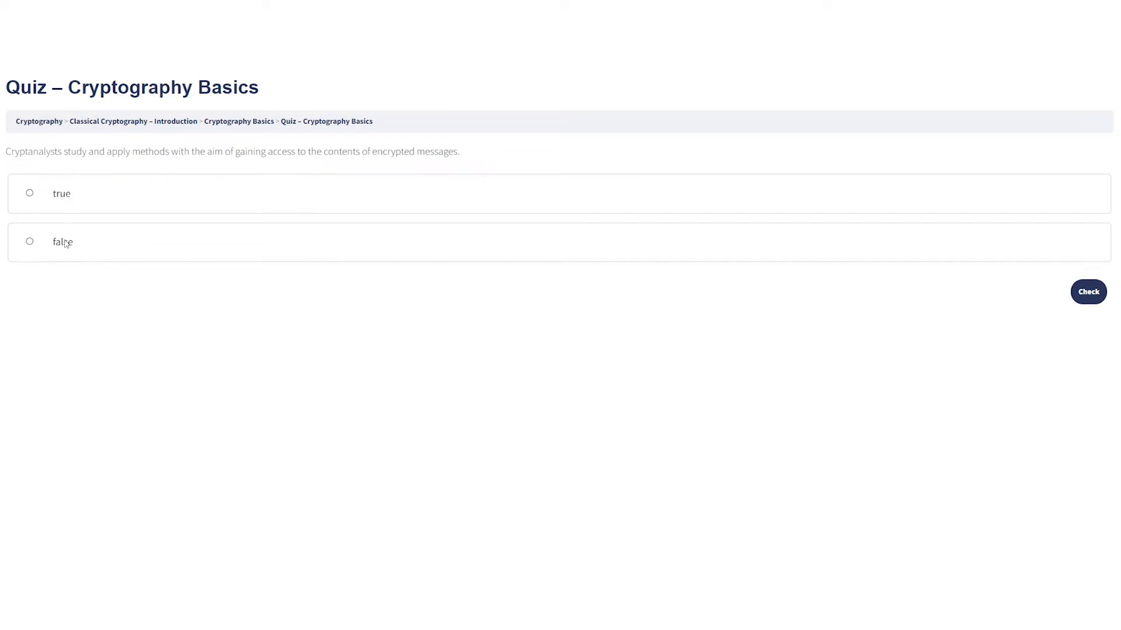
# Select 'true' for the cryptanalysts statement, check it, and advance to the ordering question.
pyautogui.click(29, 193)
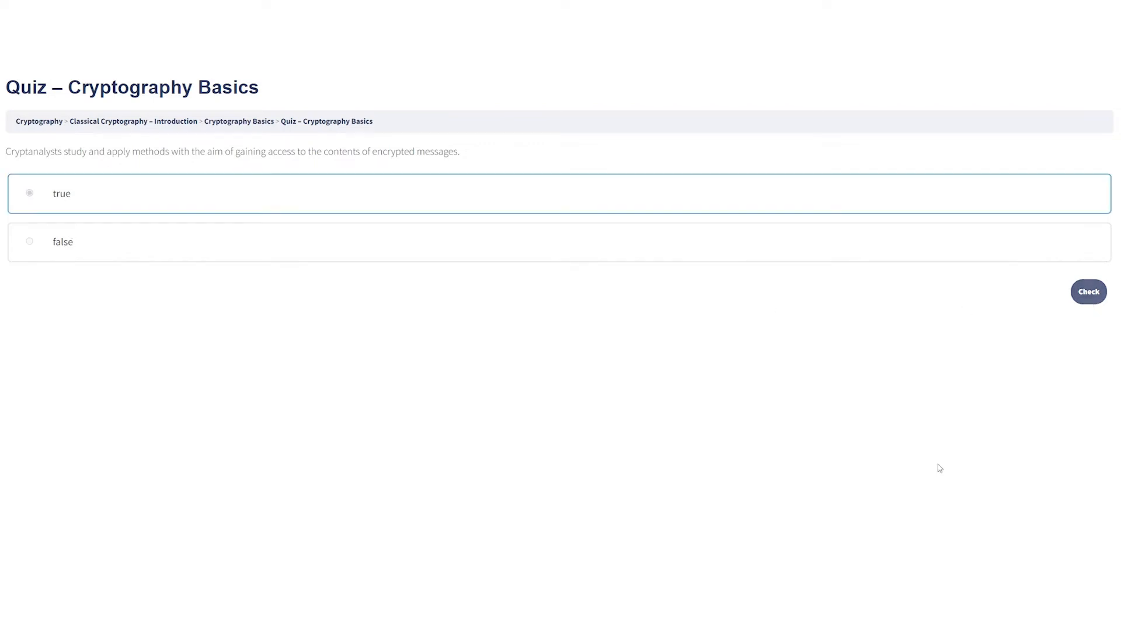
pyautogui.click(1087, 292)
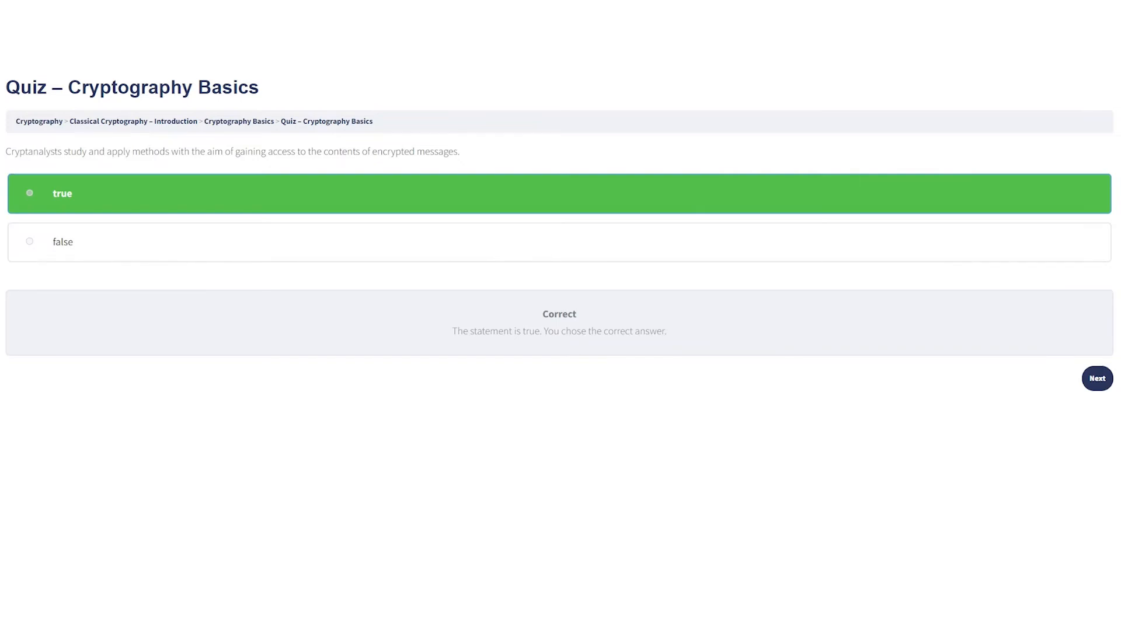
pyautogui.moveTo(998, 419)
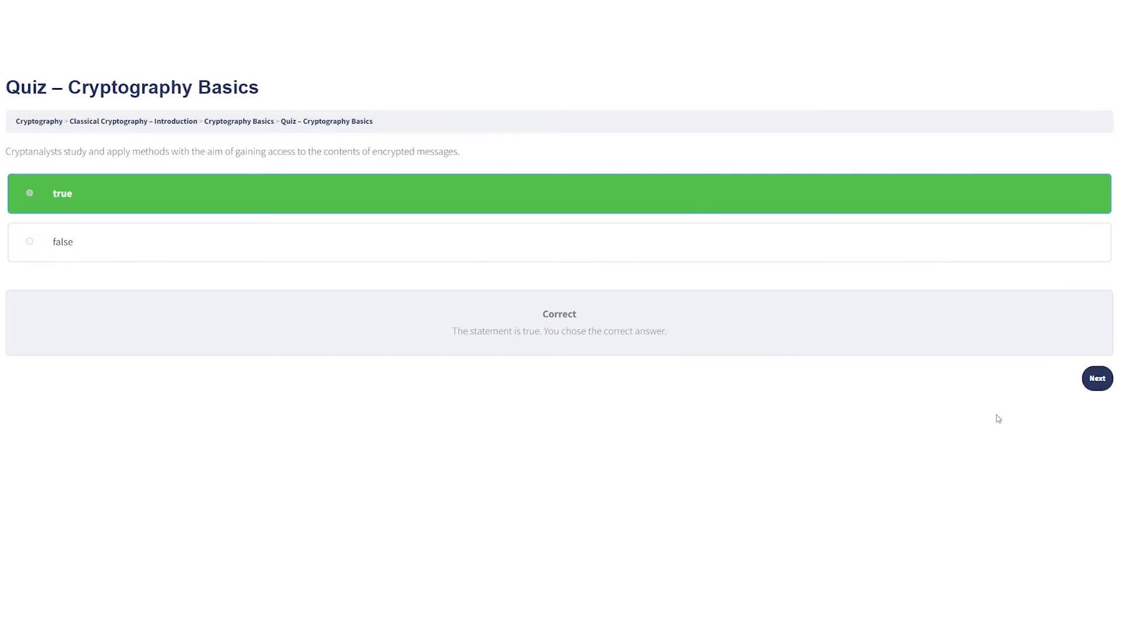
pyautogui.click(1096, 378)
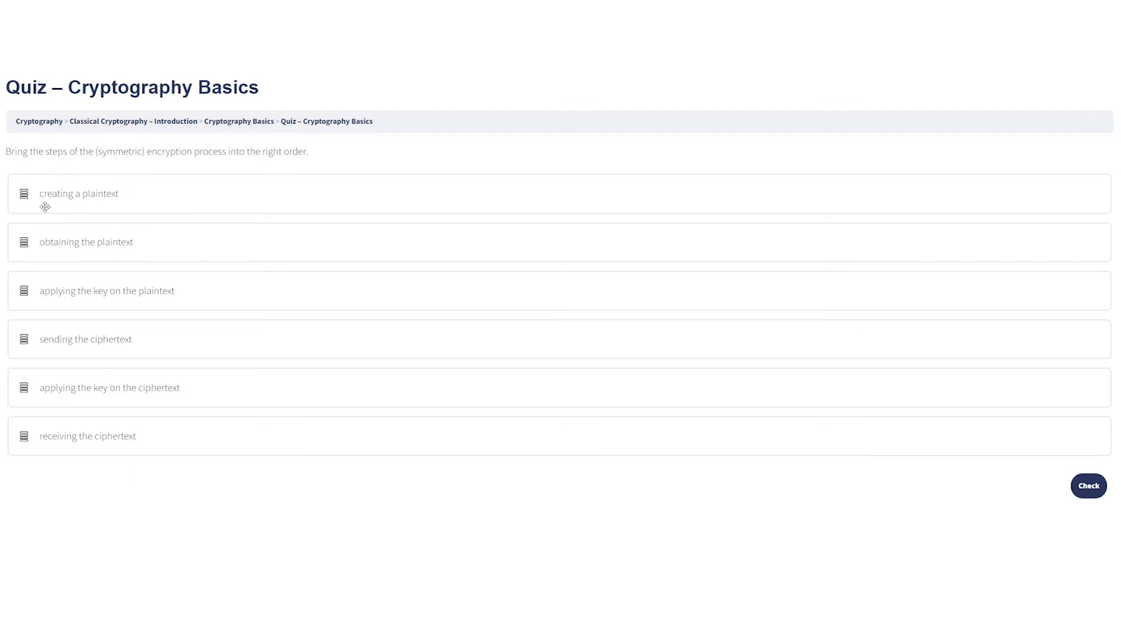
pyautogui.moveTo(54, 323)
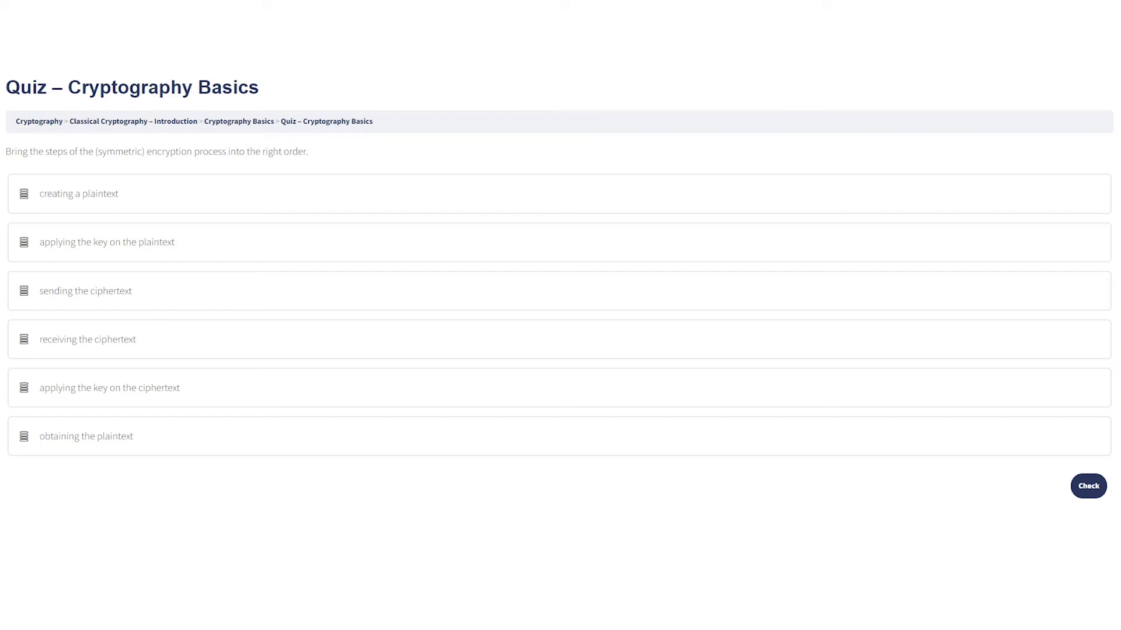
pyautogui.moveTo(1088, 486)
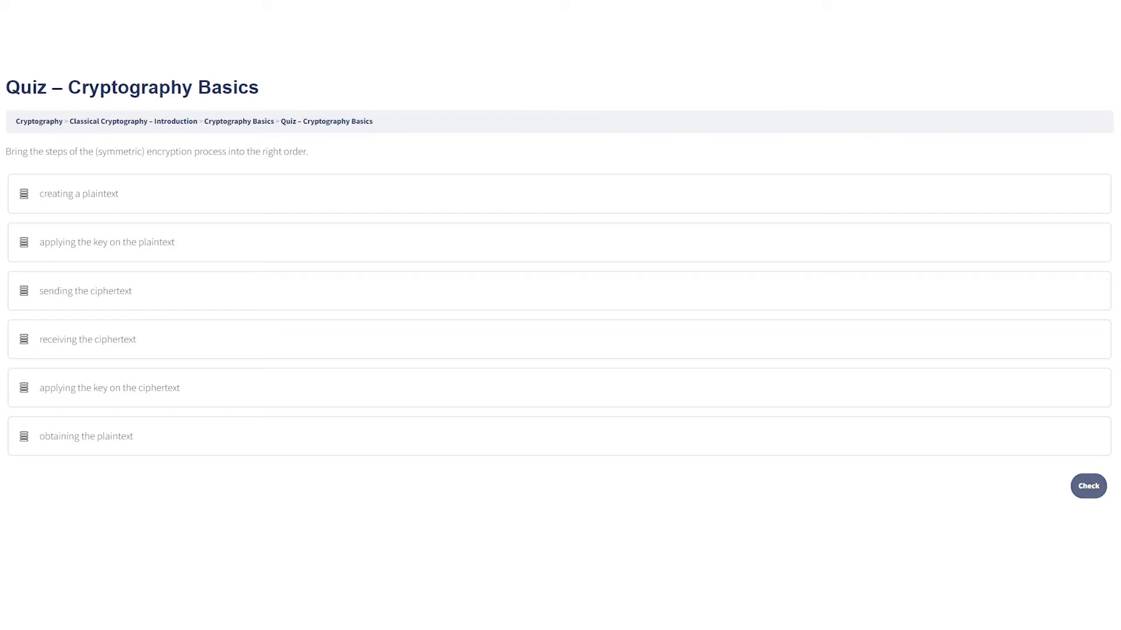
# Submit the ordered symmetric encryption steps for grading, reaching 3 of 3 correct.
pyautogui.click(1087, 486)
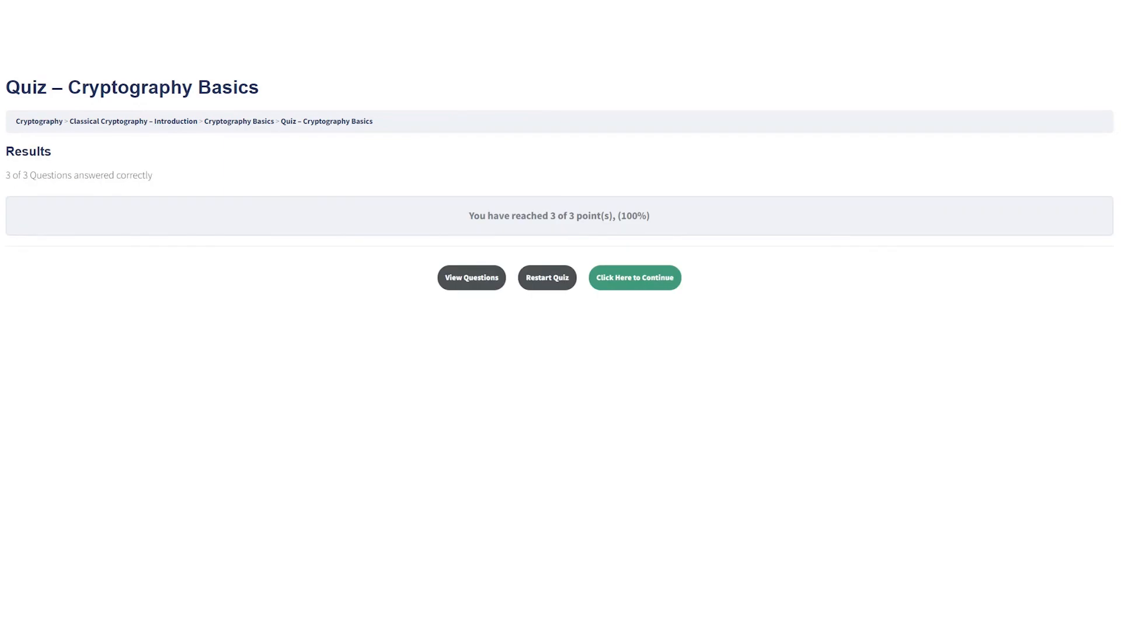
pyautogui.moveTo(632, 299)
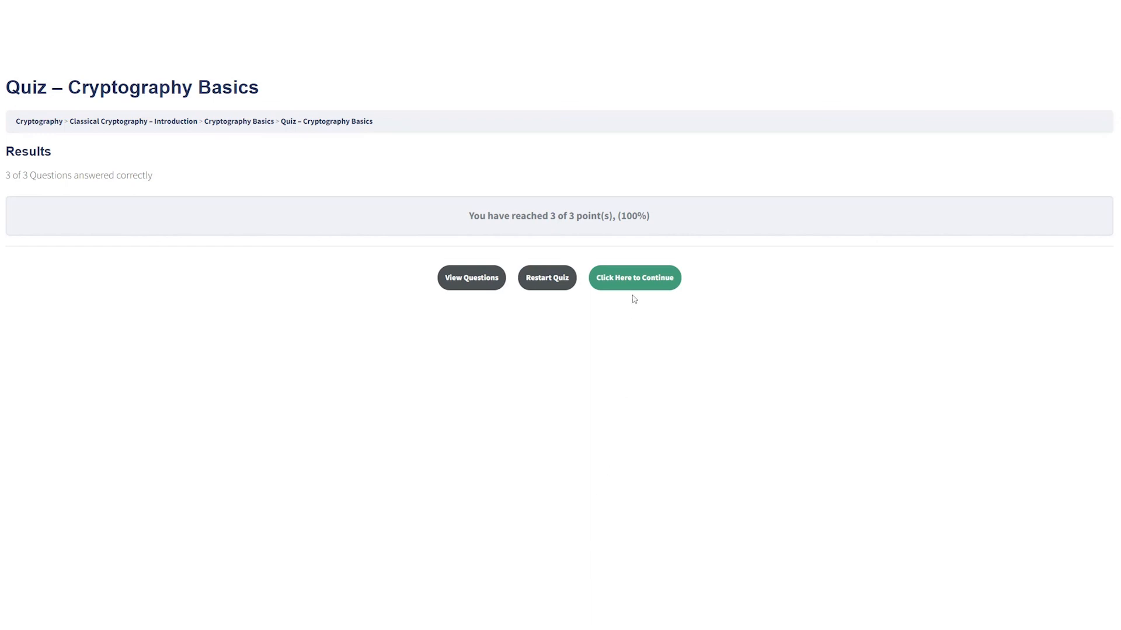